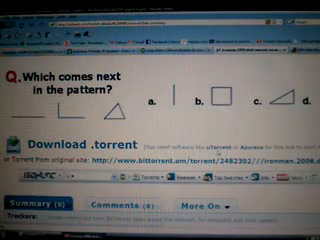
{"action": "scroll", "scroll_direction": "down", "scroll_amount": 3}
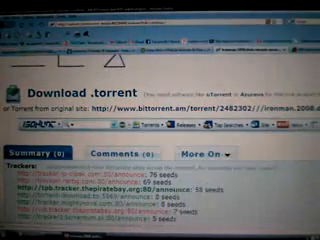